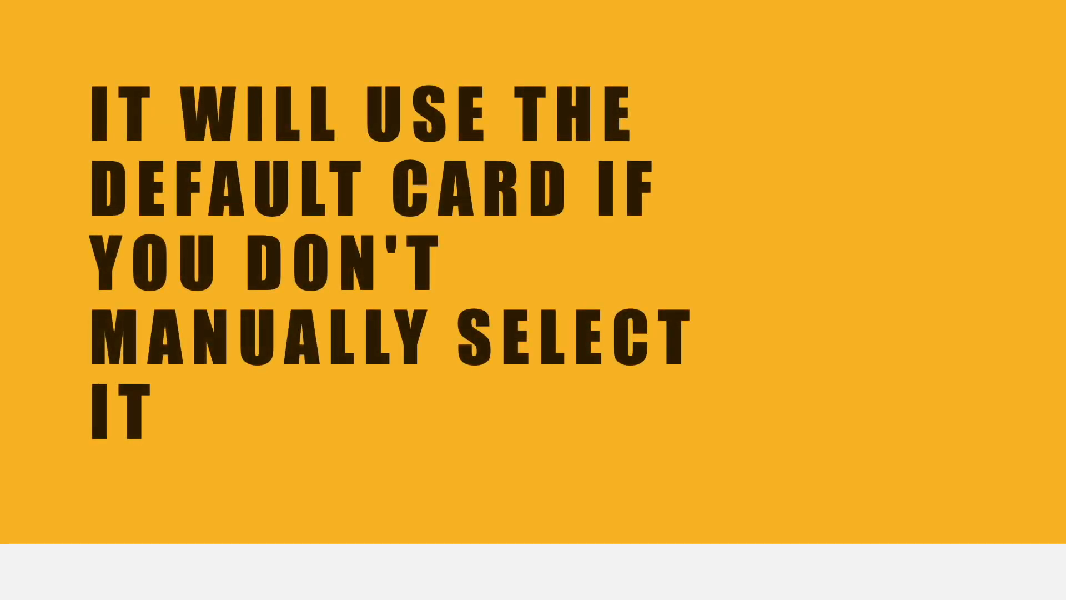
Step: Advance the slideshow to the slide reading 'IN APPLE WALLET'
key("Right")
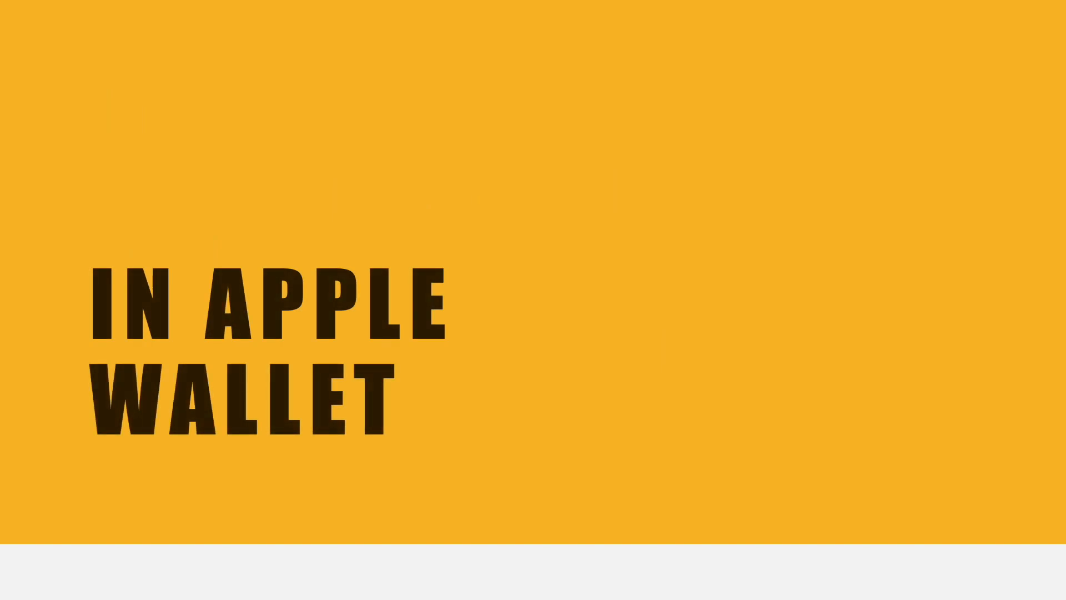